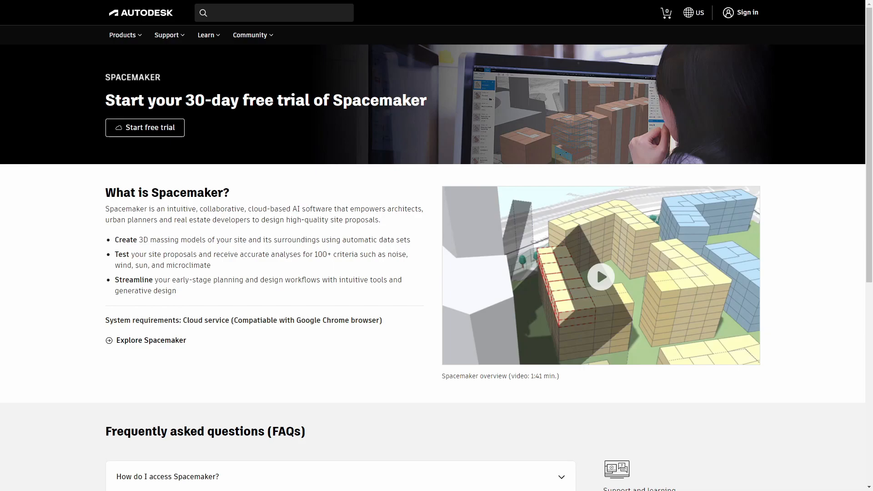
mouse_move(501, 152)
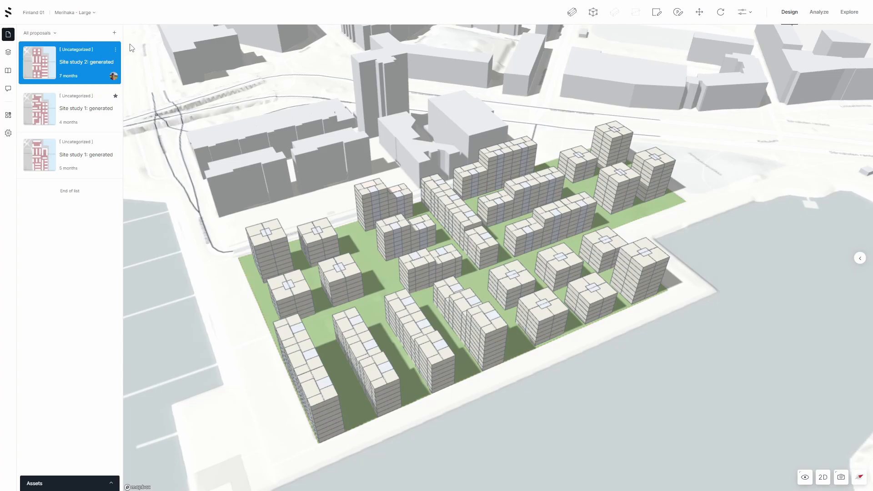
Download the Revit add-in from the Site study 2 proposal's Revit (BETA) menu.
left_click(116, 49)
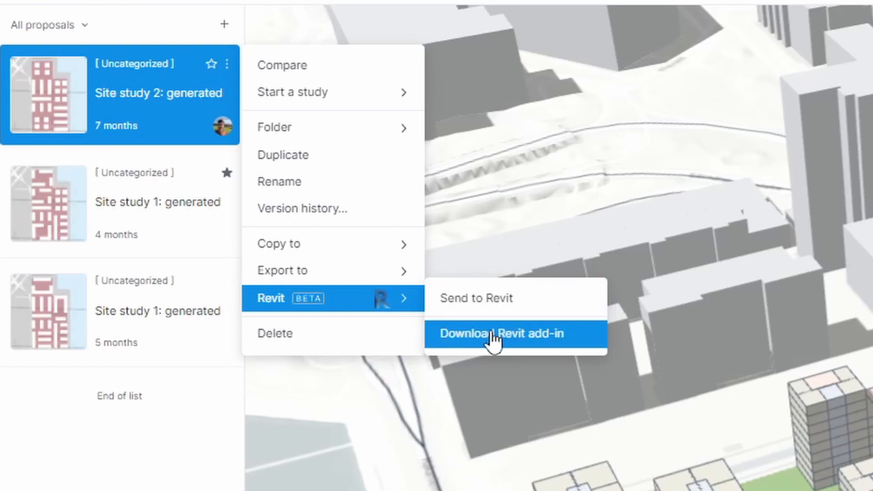
left_click(502, 333)
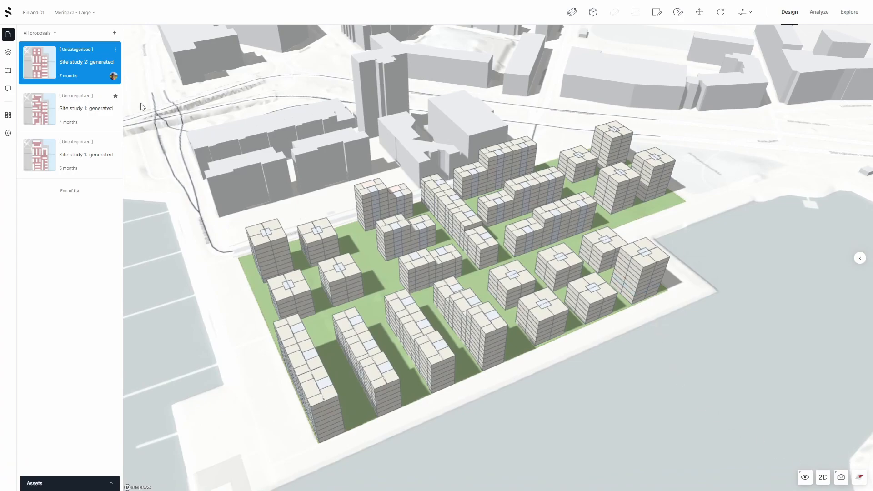
Send the Site study 2 generated proposal to Revit via its Revit (BETA) menu.
left_click(116, 50)
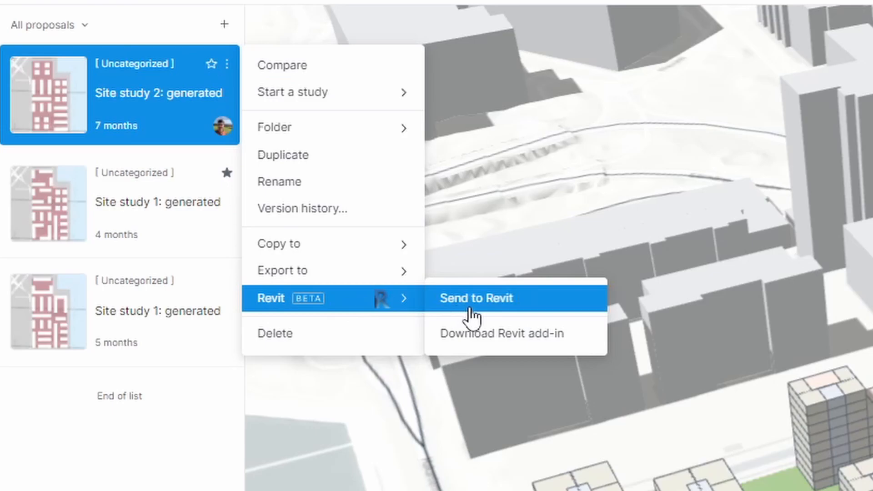
left_click(476, 298)
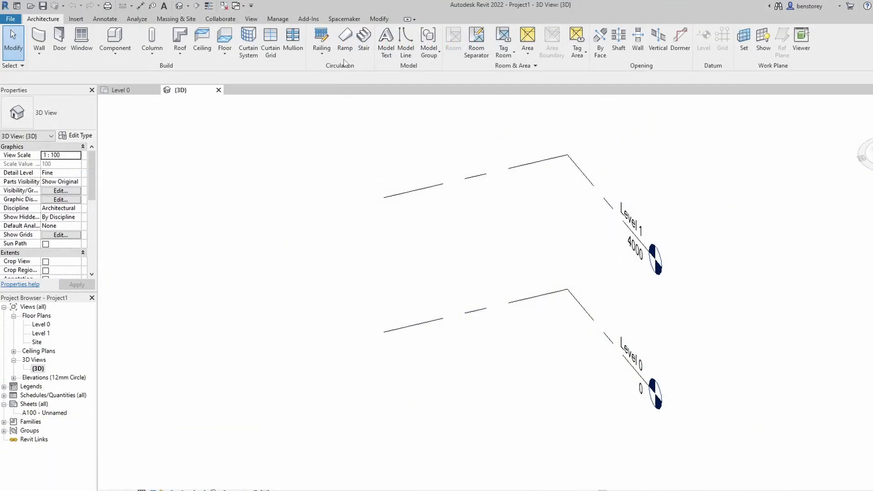
Fetch the sent proposal from the Spacemaker ribbon into Revit's 3D view as terrain and buildings.
left_click(345, 18)
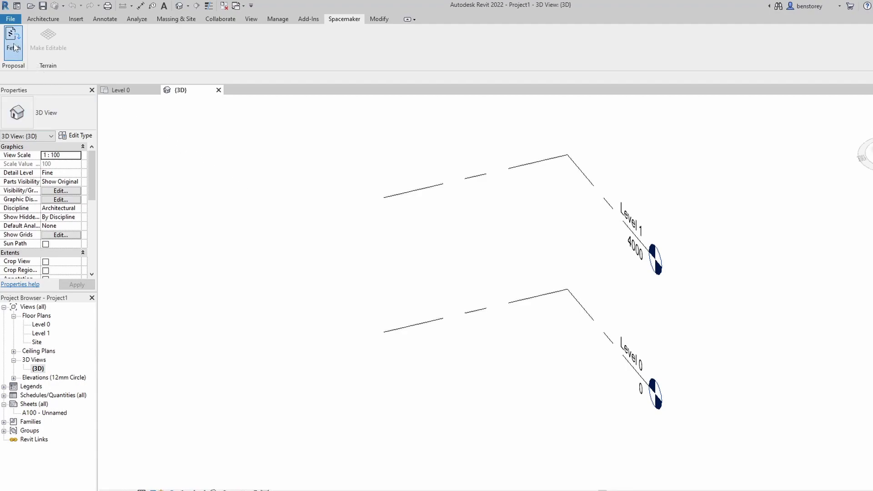
left_click(13, 42)
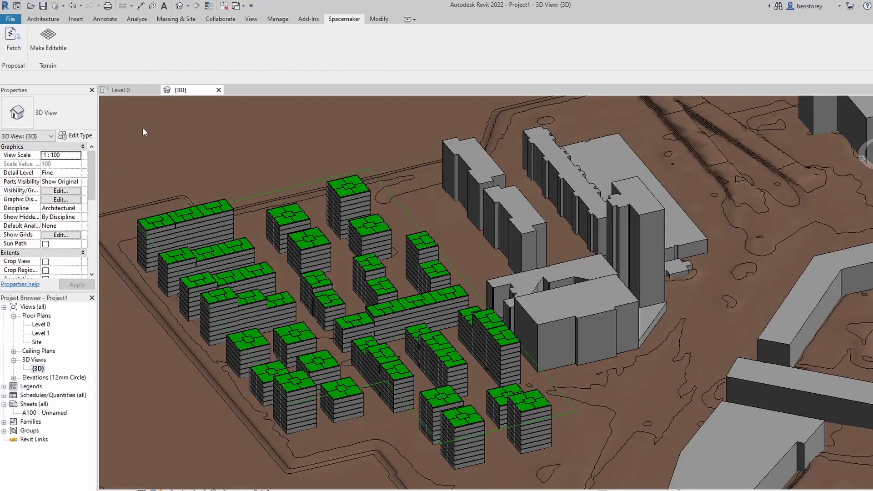
mouse_move(365, 312)
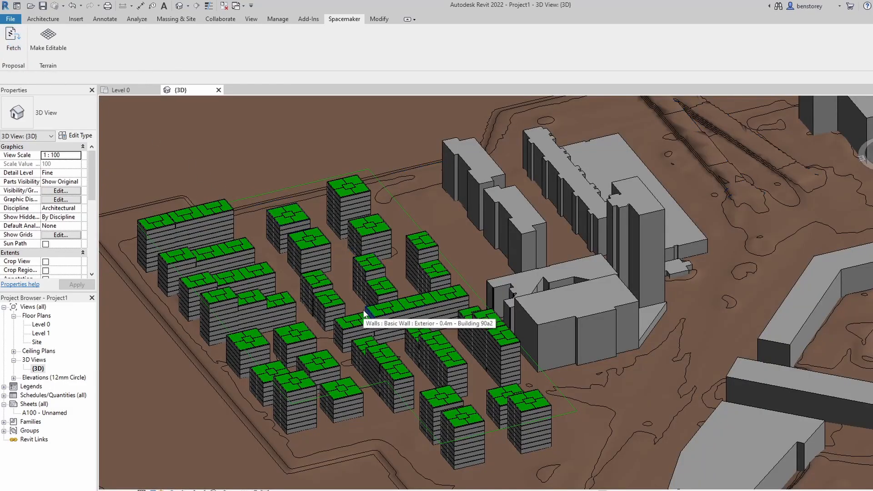